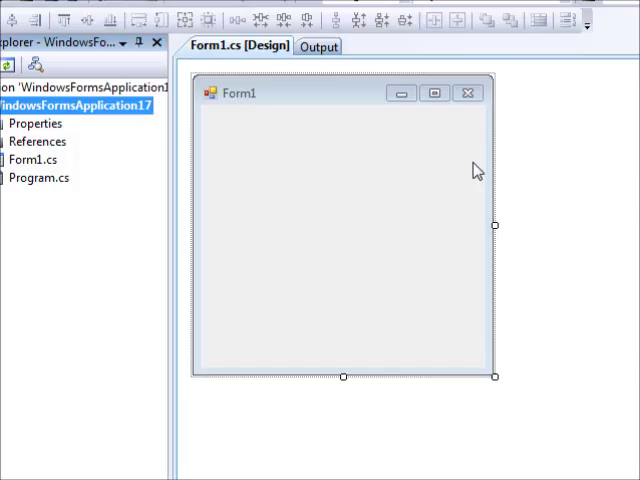
mouse_move(372, 156)
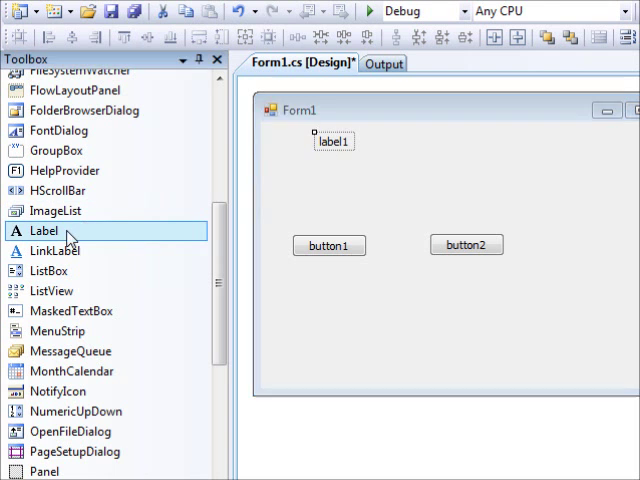
- Add another label from the Toolbox onto Form1 beside the existing label and buttons
drag(44, 230, 336, 176)
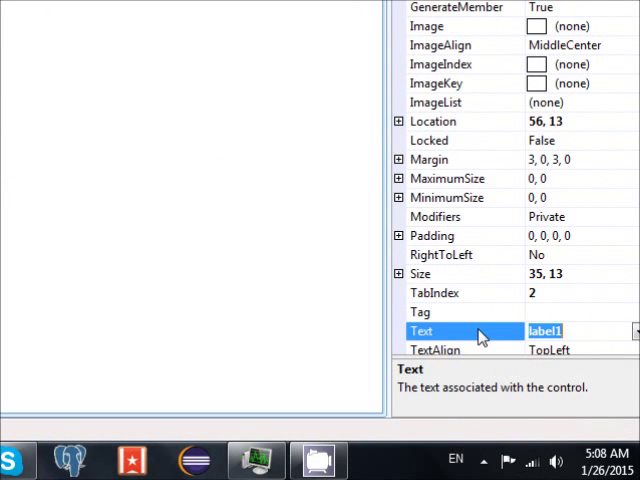
- Set label1's Text to Username and button2's Text to cancel
text(Username)
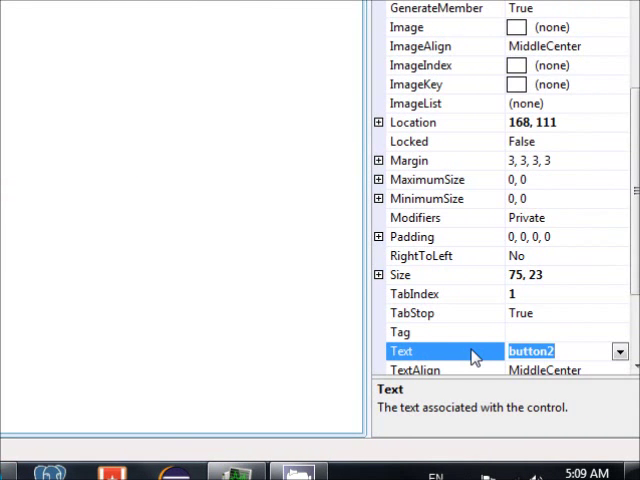
text(cancel)
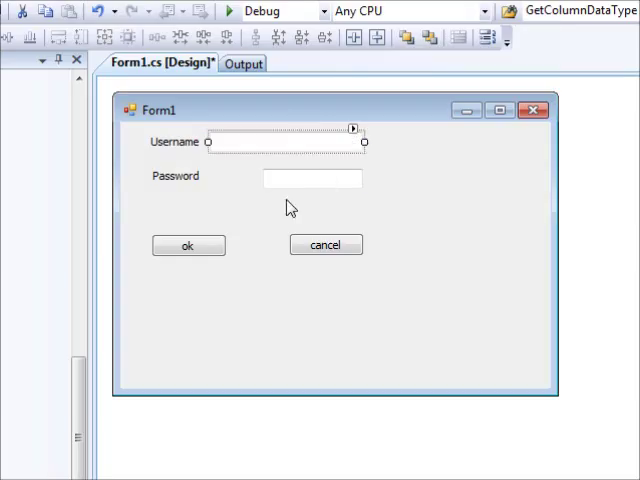
- Move the ok button under the Password field and shrink the form to fit its controls
click(248, 176)
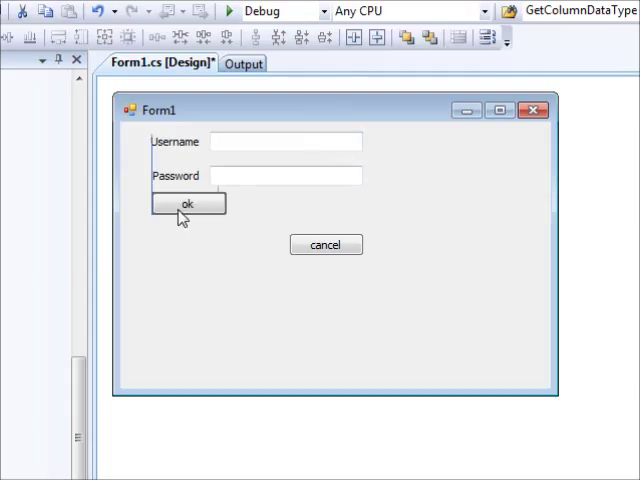
drag(324, 244, 270, 192)
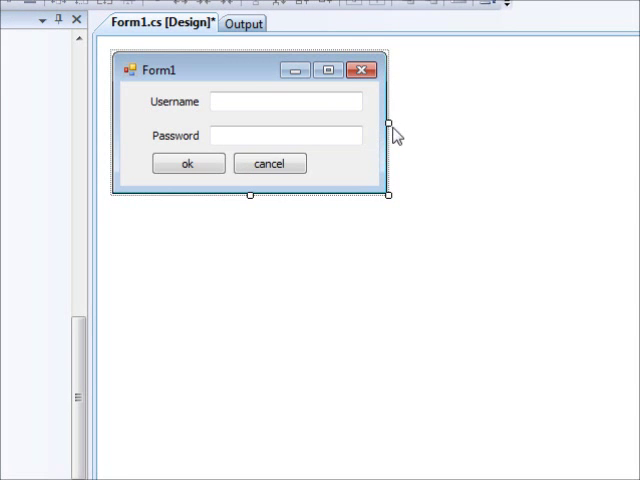
drag(392, 122, 470, 122)
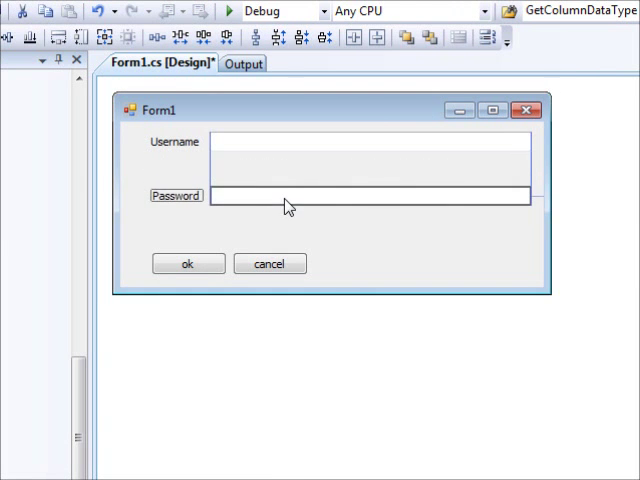
- Select the stretched Password text box on the enlarged form
click(370, 200)
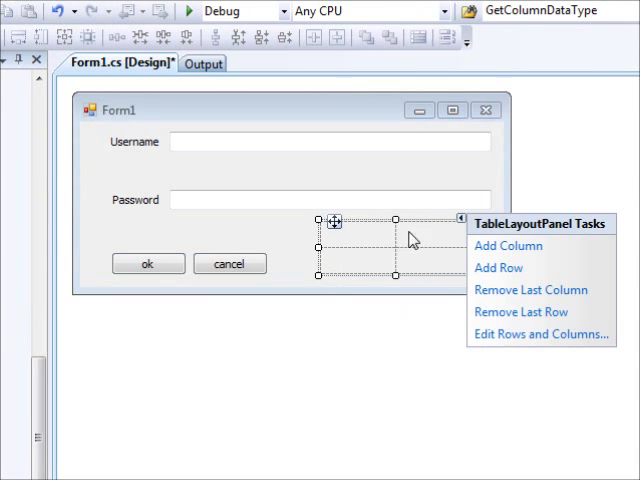
mouse_move(384, 246)
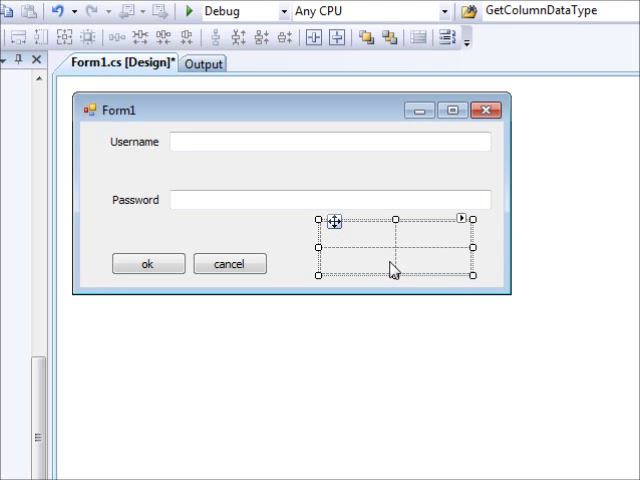
mouse_move(390, 248)
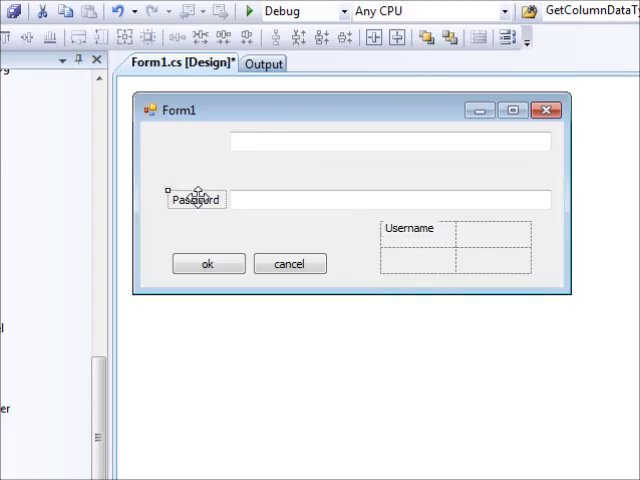
- Move the Password label into its cell of the two-column table
drag(196, 200, 408, 252)
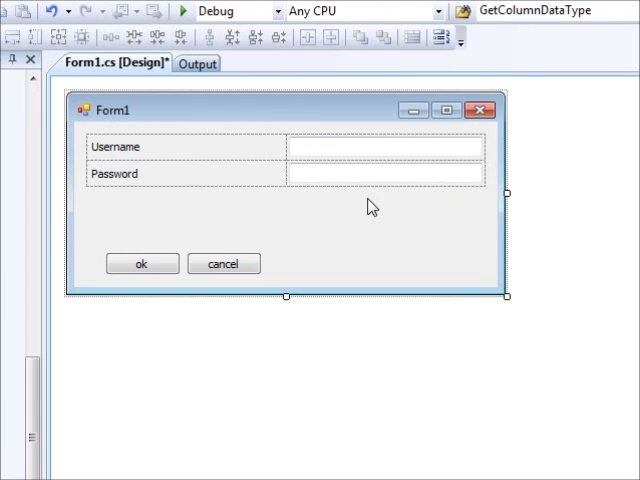
- Move ok and cancel up under the table and shorten the form to fit
click(142, 264)
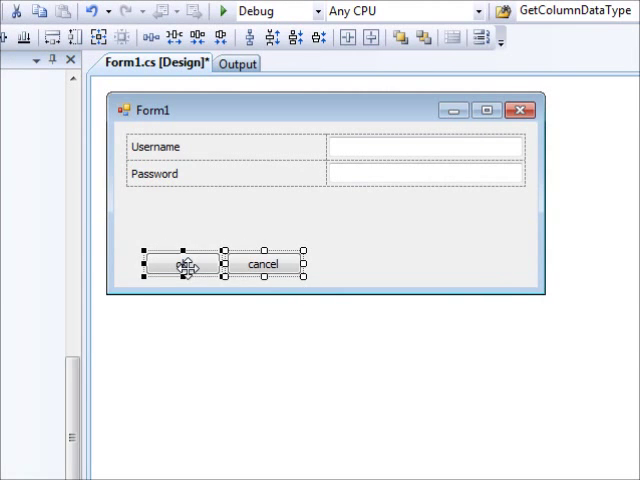
drag(184, 264, 164, 214)
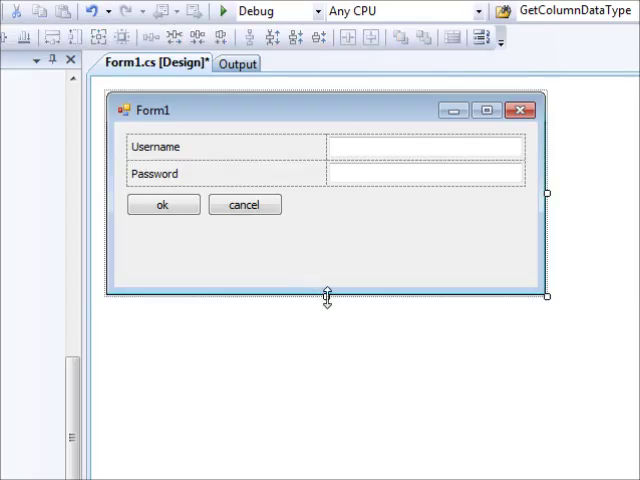
drag(324, 296, 324, 236)
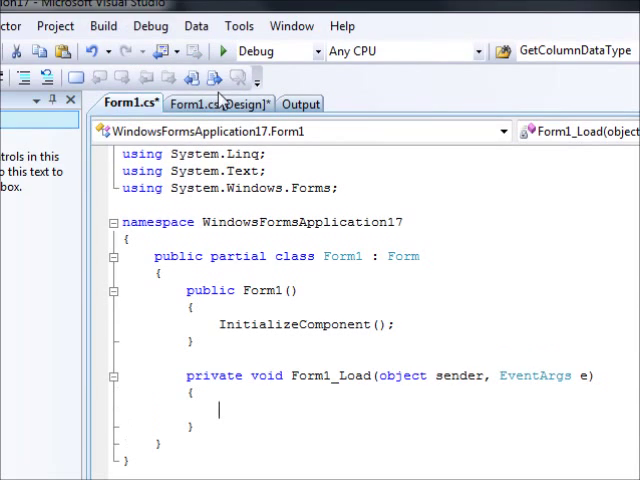
click(216, 104)
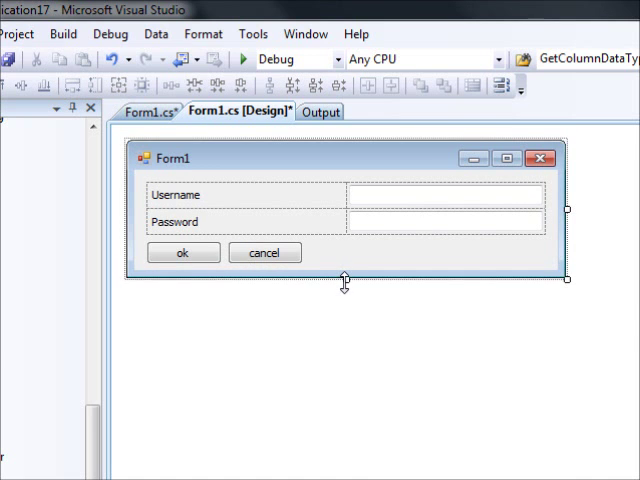
- Select the table and open its Anchor choices to add Right to Top, Left
click(182, 252)
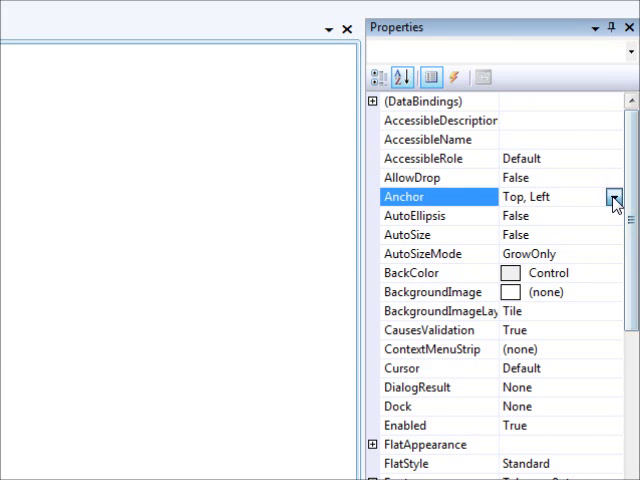
click(614, 196)
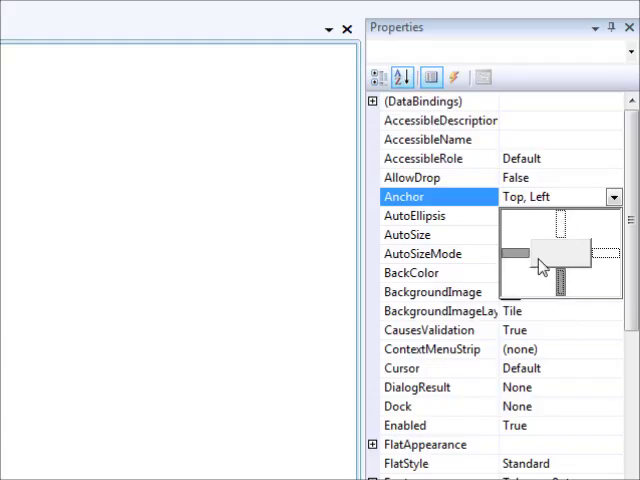
mouse_move(616, 296)
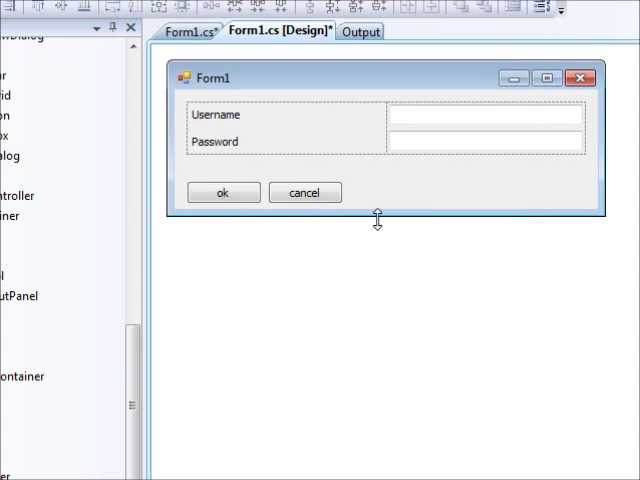
- Resize the form to check the anchored table stretches with it
drag(378, 220, 384, 202)
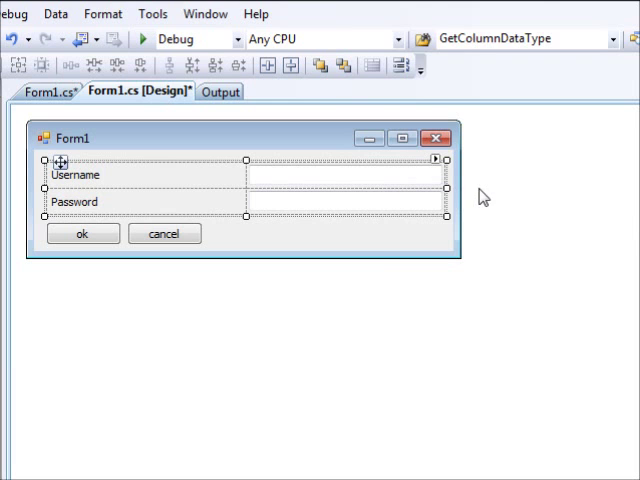
mouse_move(194, 310)
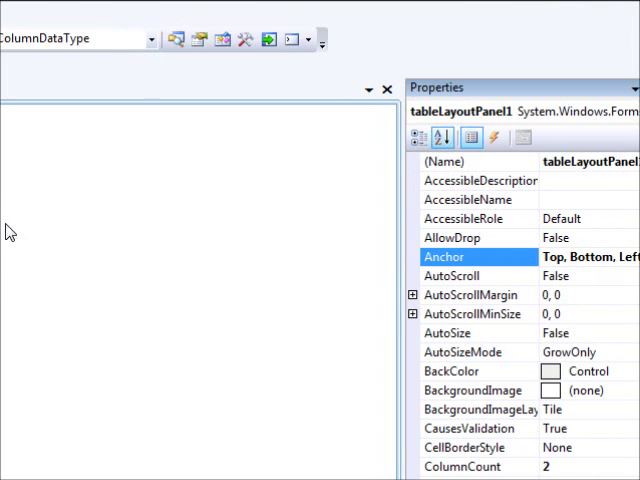
- Set tableLayoutPanel1's Anchor to Top, Bottom, Left, Right
click(160, 58)
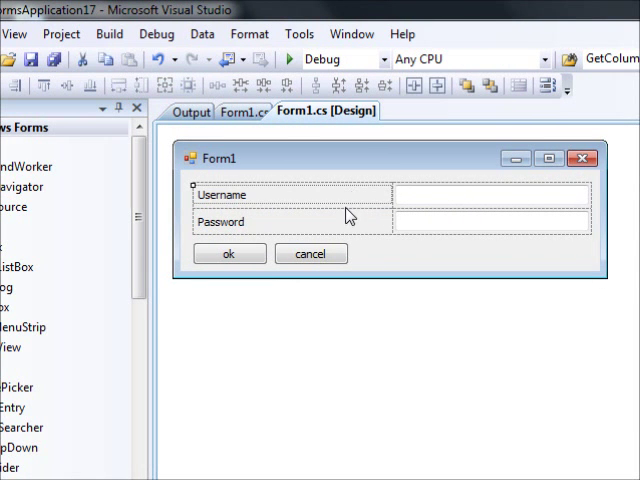
- Select the table on Form1, then scroll the Toolbox list beside a blank form
click(220, 196)
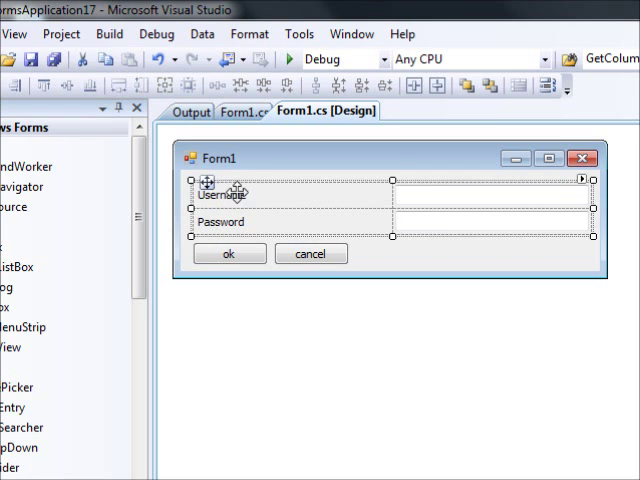
mouse_move(288, 194)
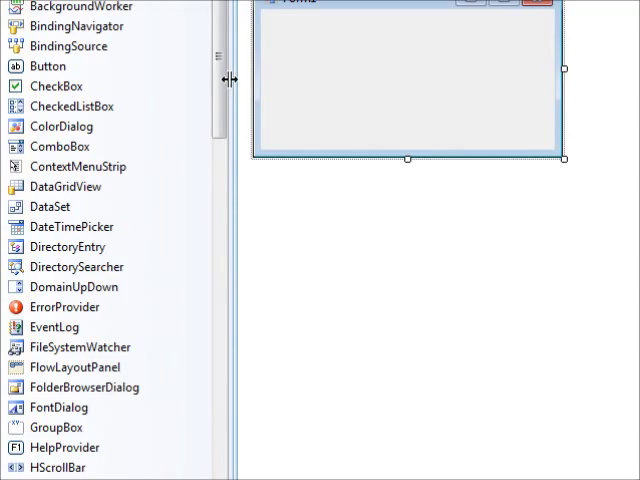
scroll(down, 3)
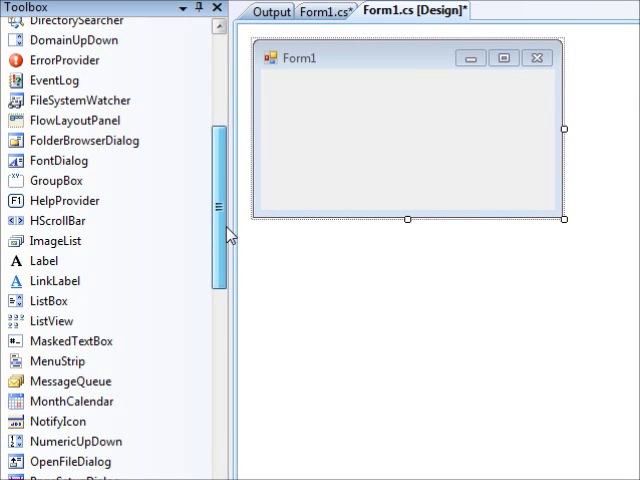
- Place a two-by-two TableLayoutPanel on Form1 covering most of the form
scroll(down, 3)
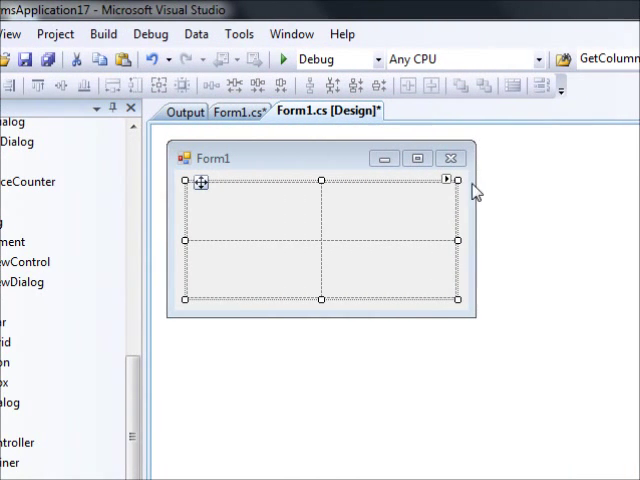
- Add extra rows and columns to the table and drop Button controls into its cells
click(448, 180)
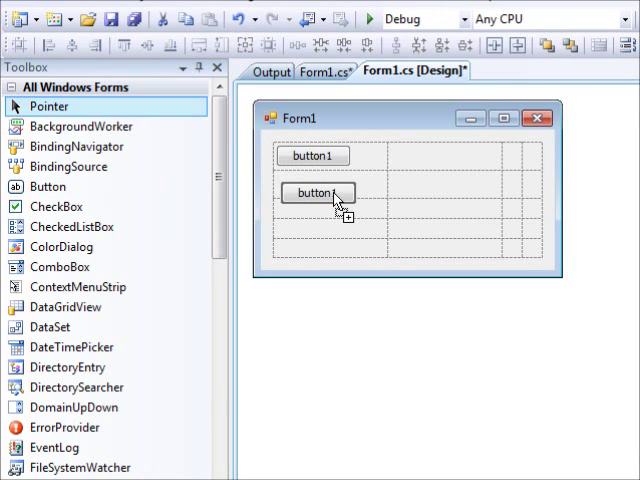
drag(316, 192, 420, 210)
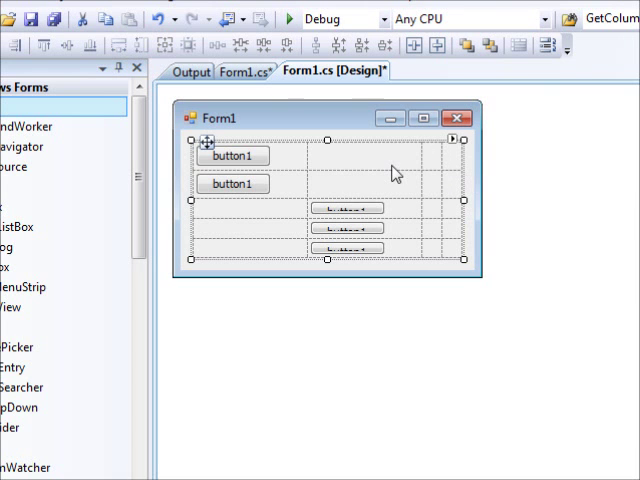
mouse_move(422, 164)
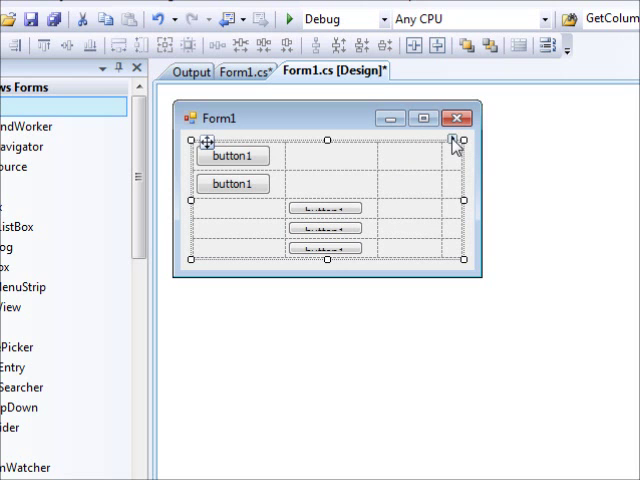
- In Edit Rows and Columns, size all four columns at Percent 50%
click(456, 142)
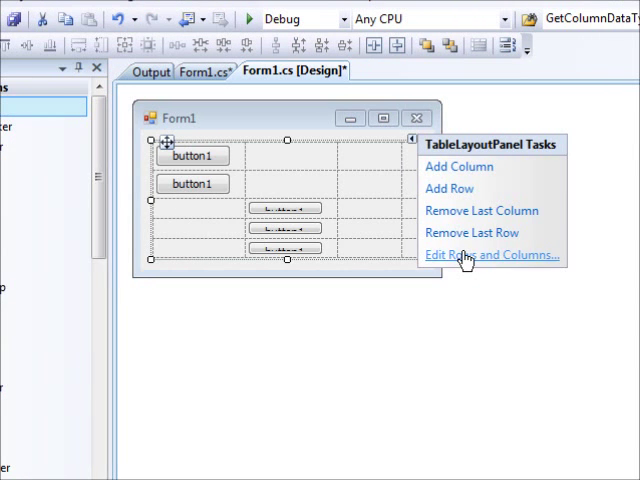
click(490, 256)
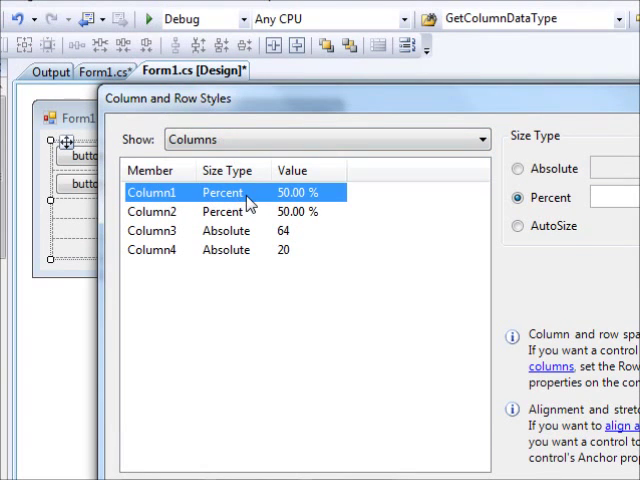
mouse_move(232, 244)
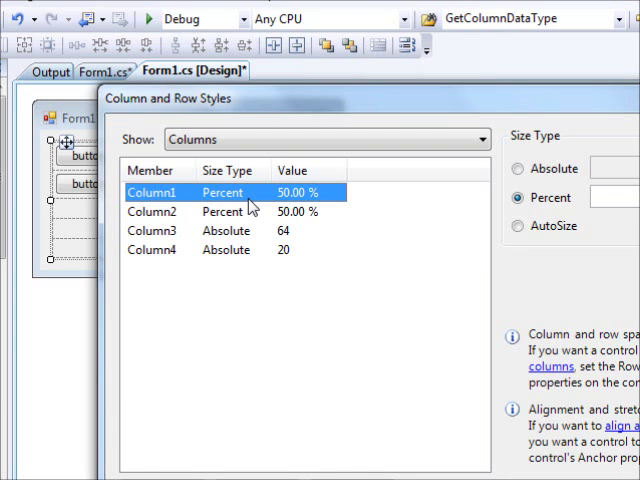
click(418, 196)
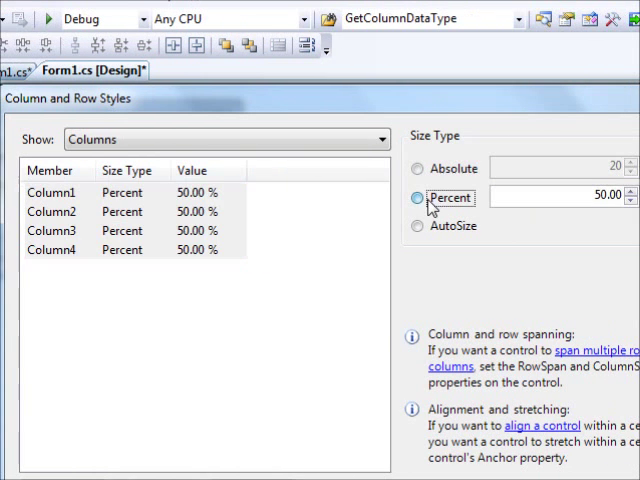
click(416, 196)
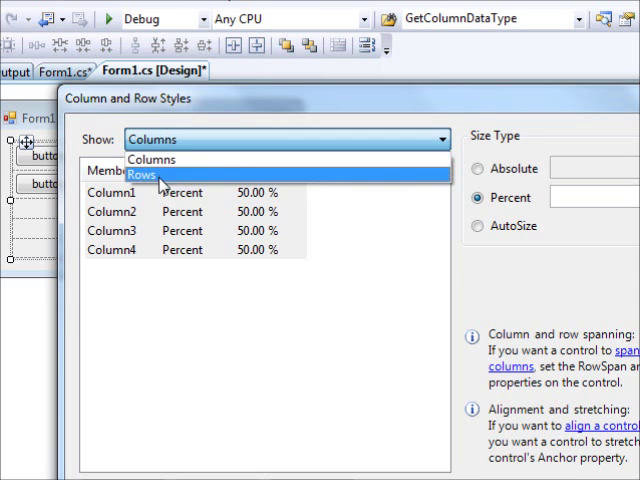
- Size the table's rows by percentage as well and confirm the layout settings
click(140, 176)
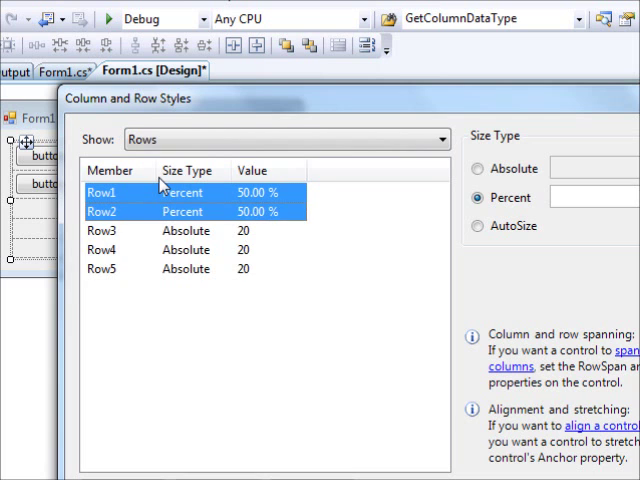
click(480, 196)
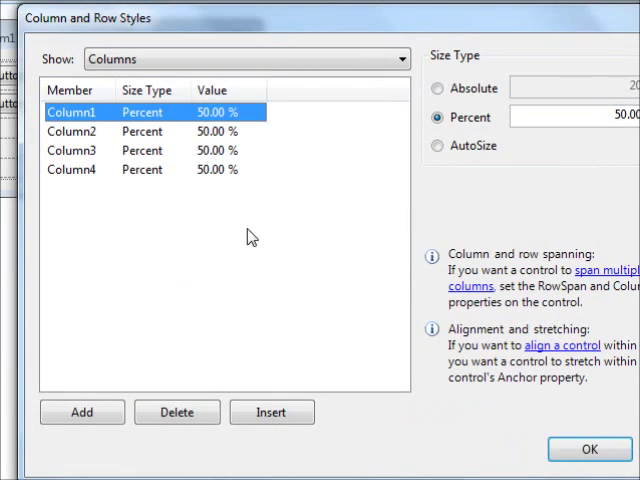
click(588, 448)
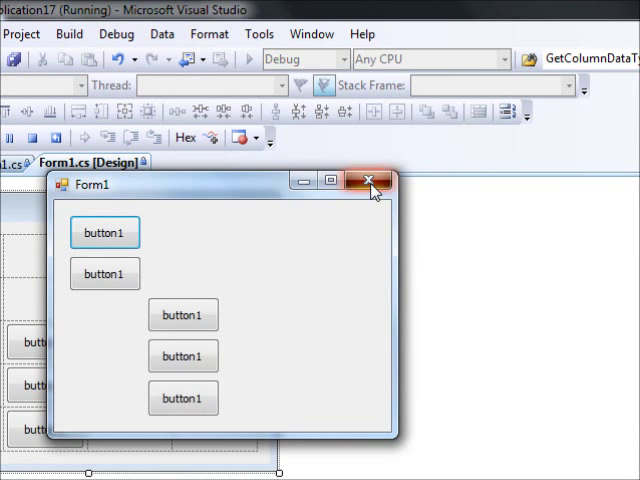
- Close the running form and place a fresh empty two-by-two TableLayoutPanel on Form1
click(372, 180)
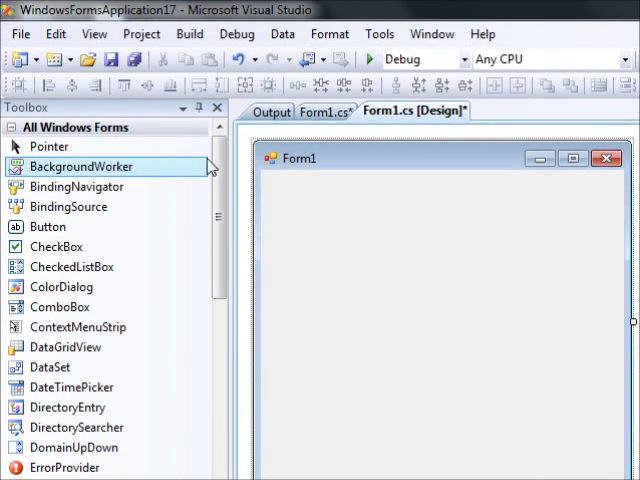
scroll(down, 3)
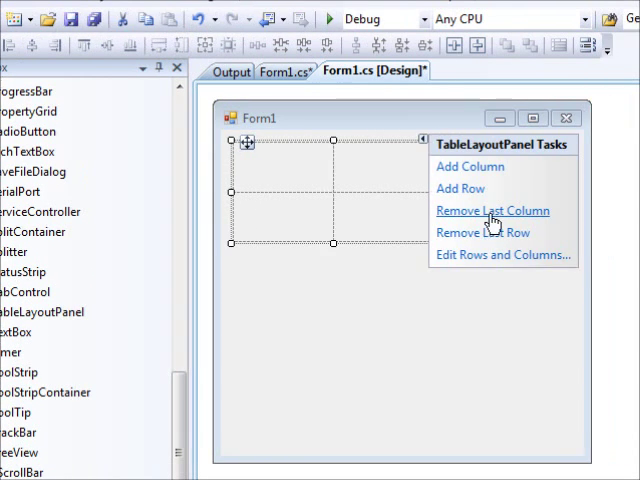
- Grow the table to six rows and put a label1 label in each first-column cell
click(492, 210)
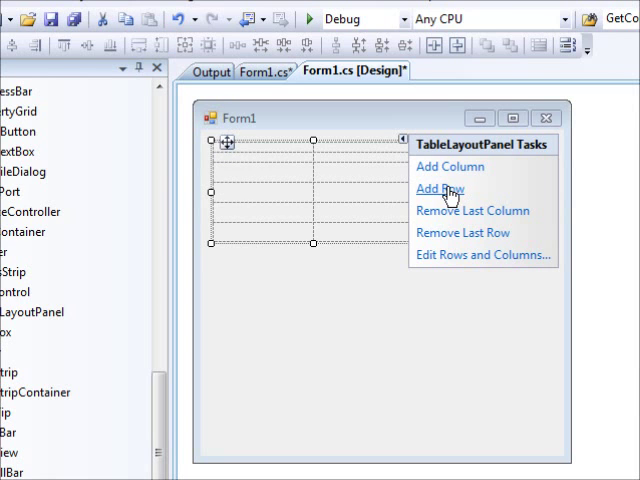
click(484, 256)
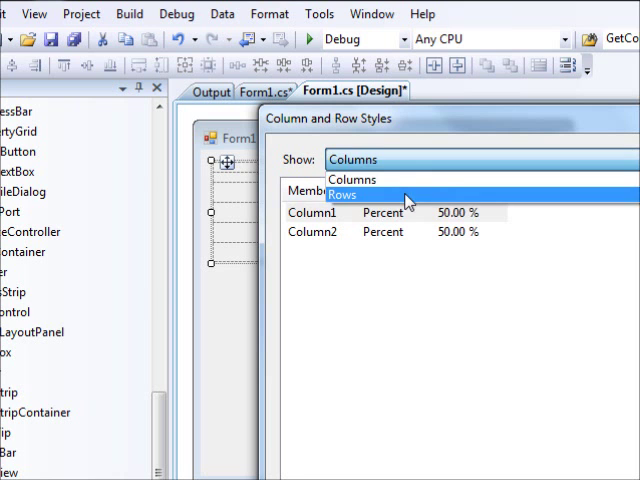
click(344, 196)
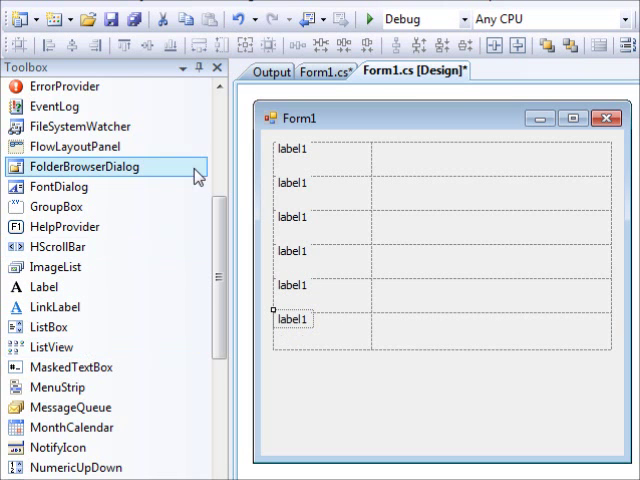
- Drop TextBox controls into the second-column cells beside each label
scroll(down, 3)
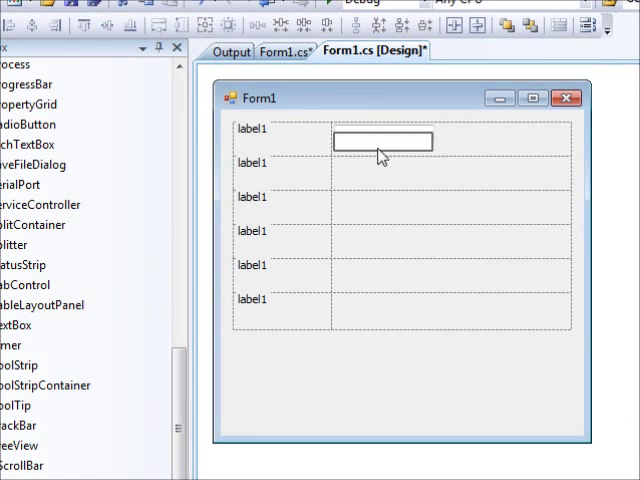
drag(384, 142, 384, 208)
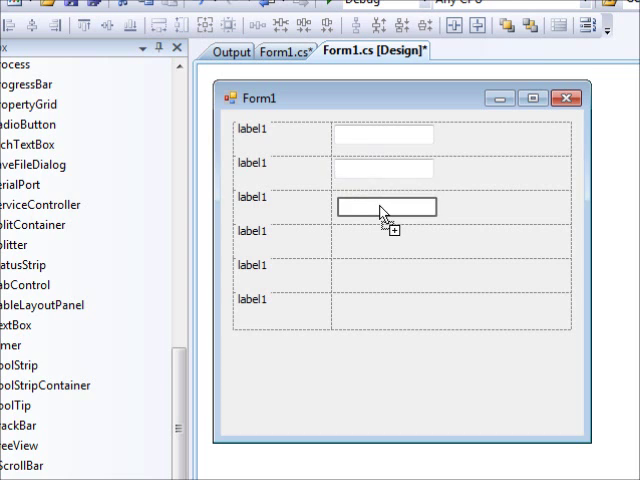
drag(384, 208, 384, 238)
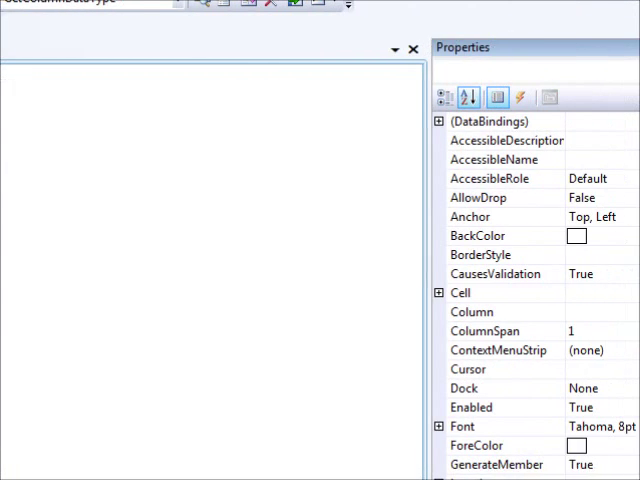
- Anchor the text boxes Left, Right and widen the table so they stretch across the column
click(614, 216)
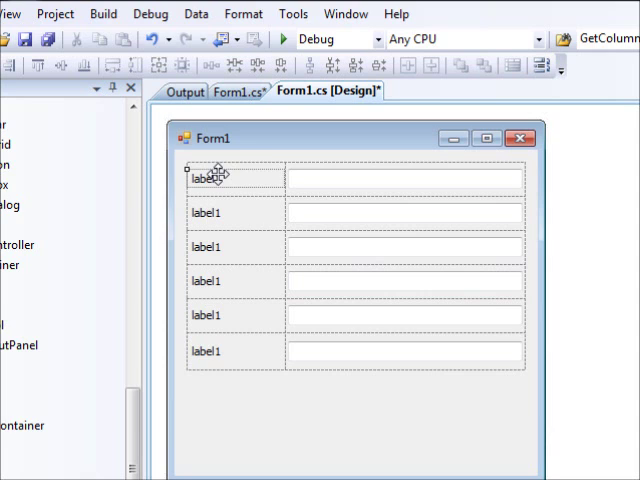
scroll(down, 3)
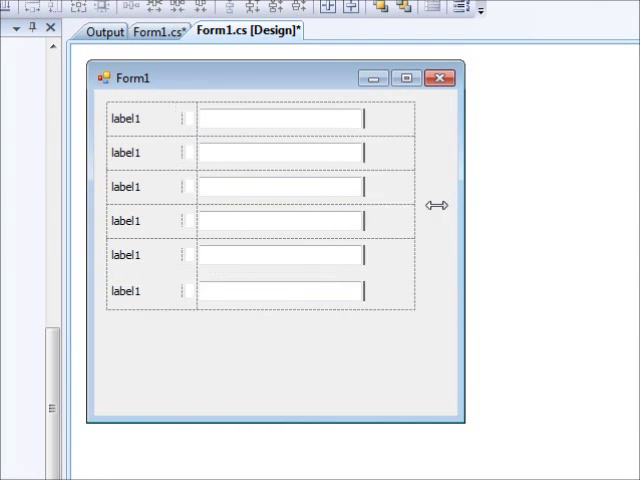
drag(436, 204, 448, 188)
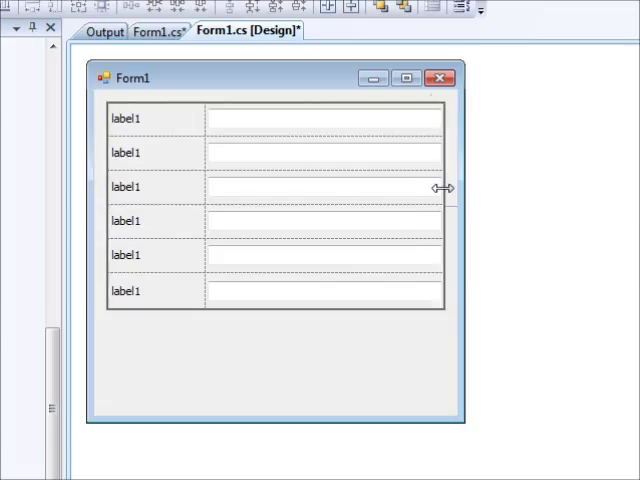